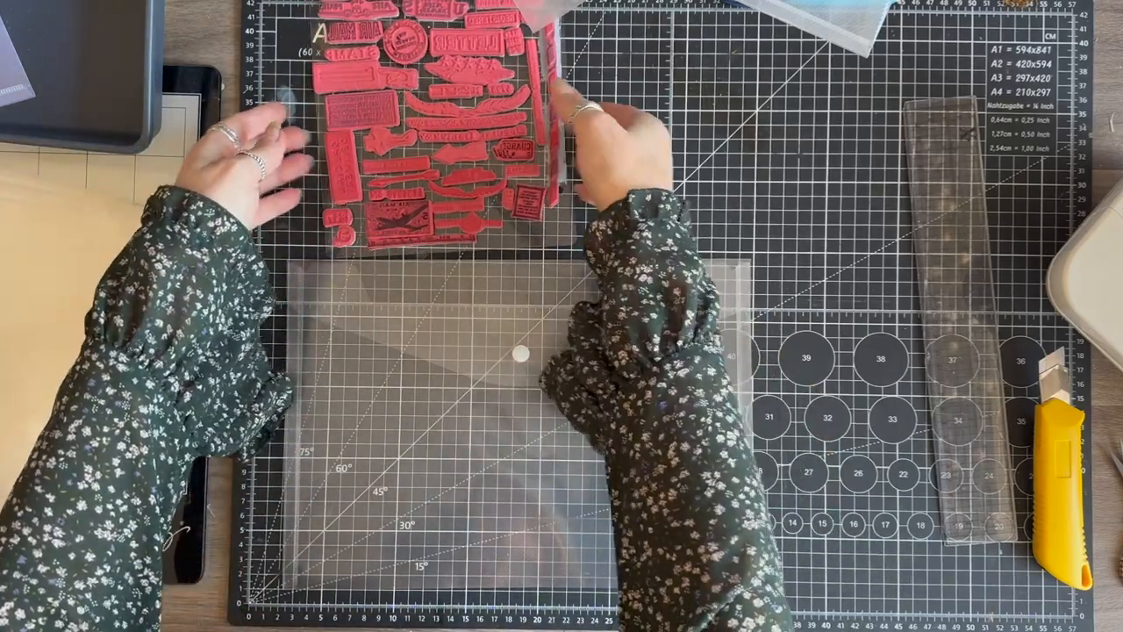
Step: Move the red rubber stamp sheet from the top of the mat onto the clear plastic folder
left_click_drag(439, 131, 430, 395)
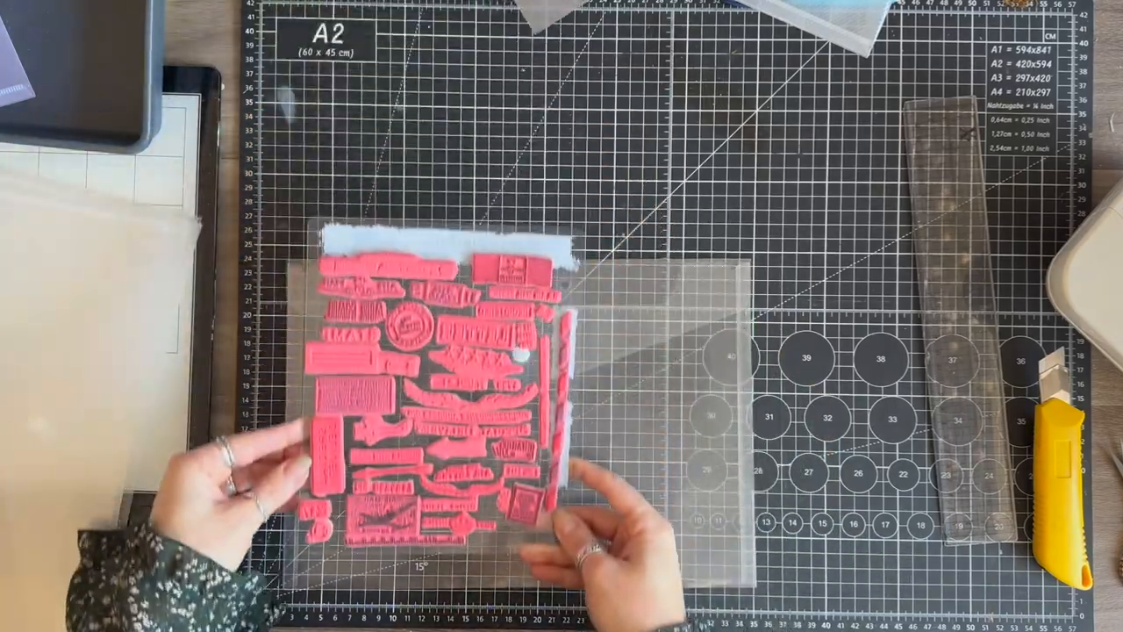